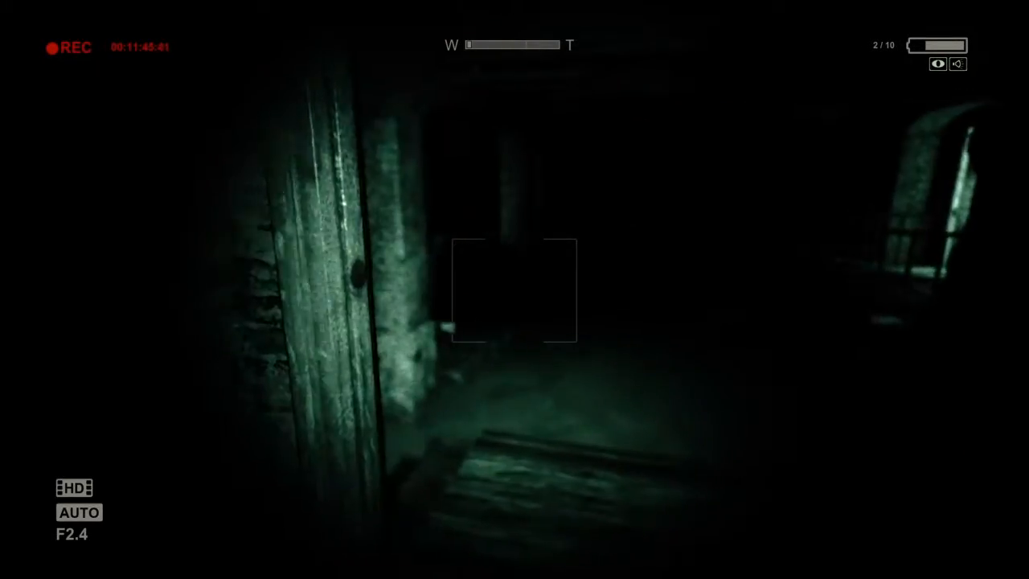
mouse_move(515, 289)
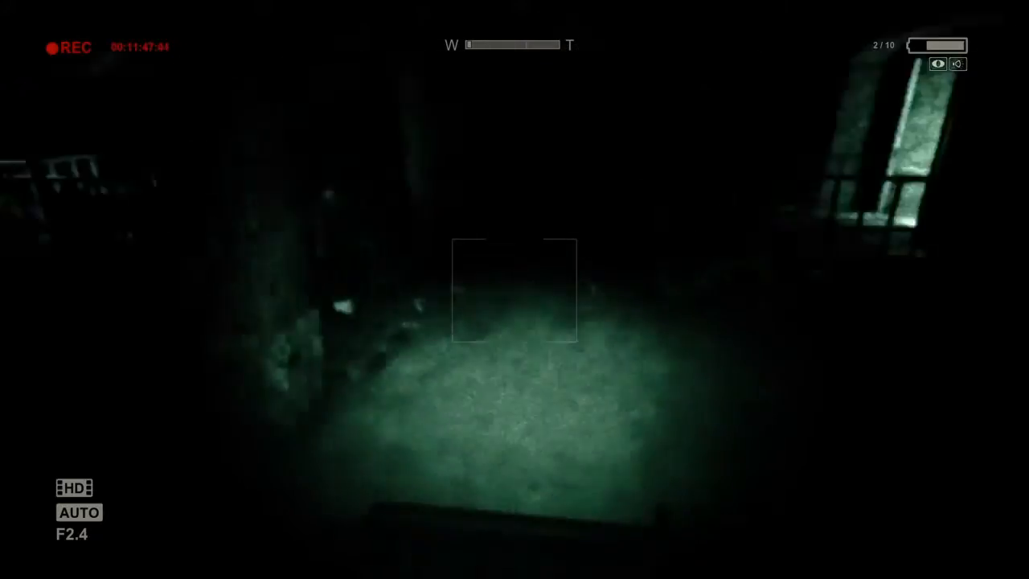